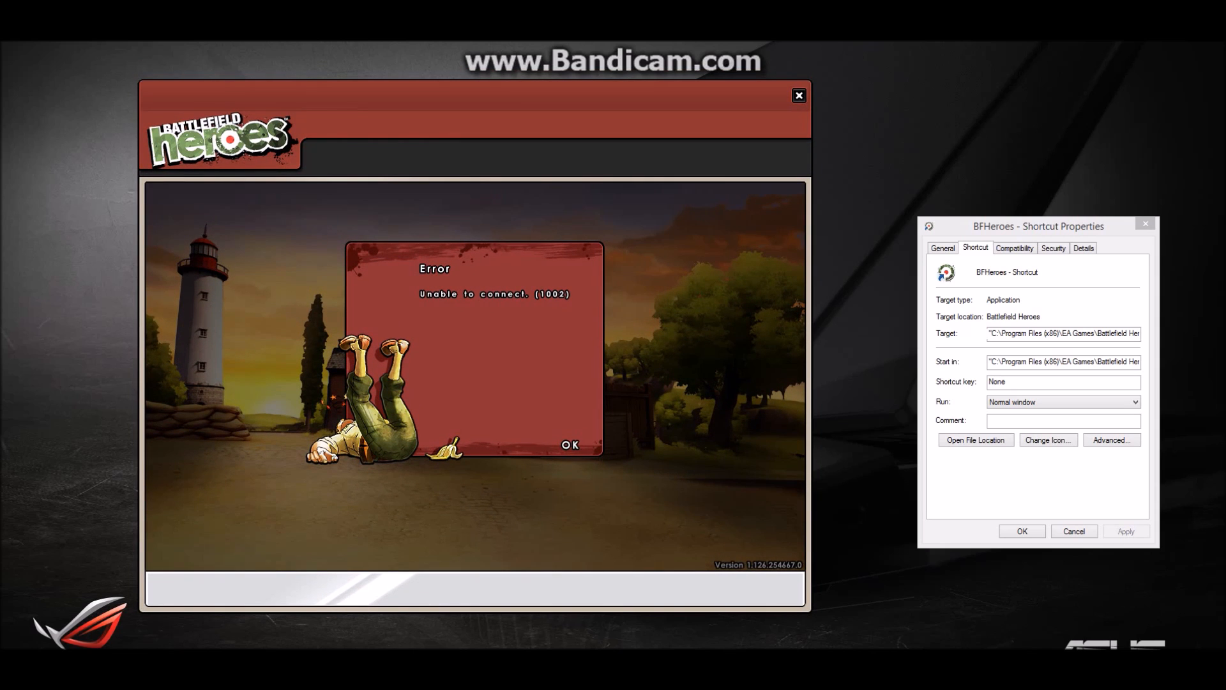
Shift the launcher left, dismiss the 'Unable to connect (1002)' error, and close the launcher.
{"action": "left_click_drag", "start_coordinate": [469, 109], "coordinate": [491, 114]}
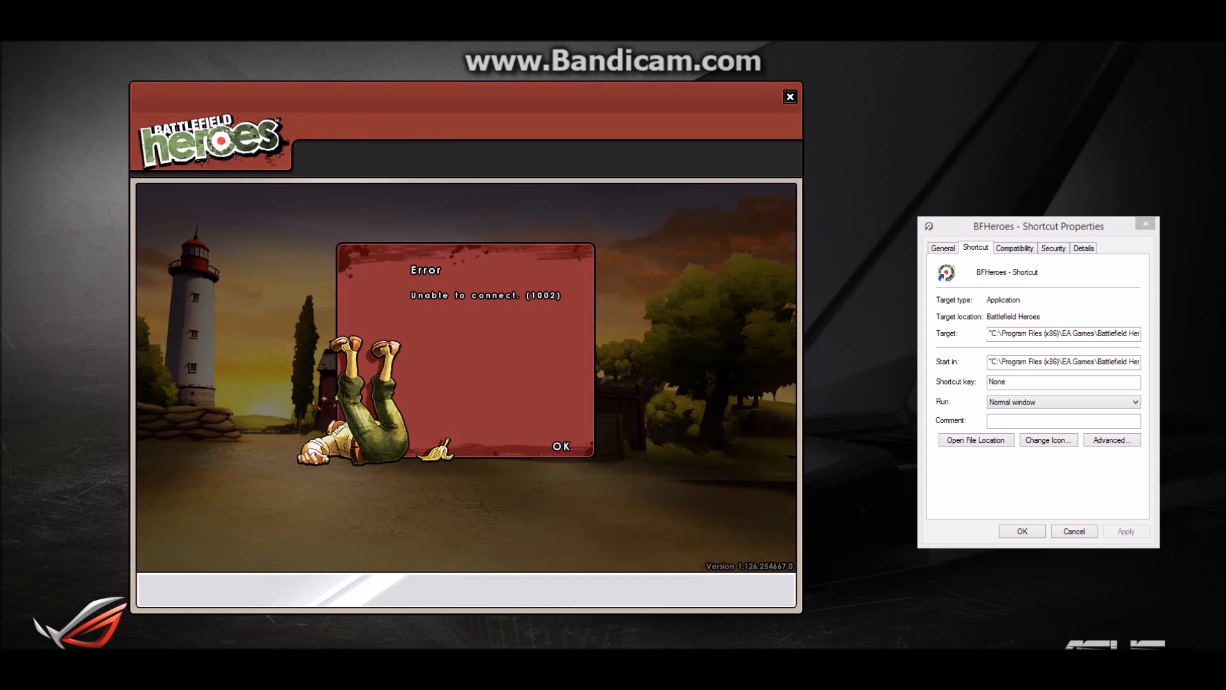
{"action": "left_click_drag", "start_coordinate": [466, 109], "coordinate": [415, 100]}
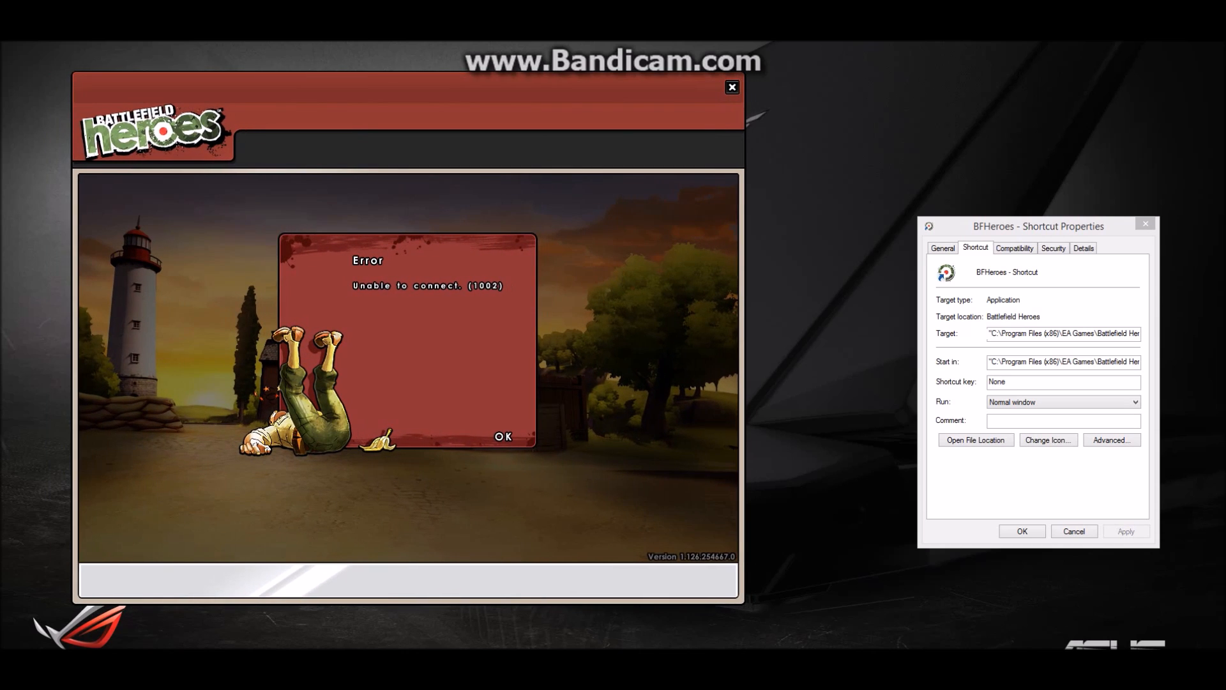
{"action": "left_click", "coordinate": [503, 436]}
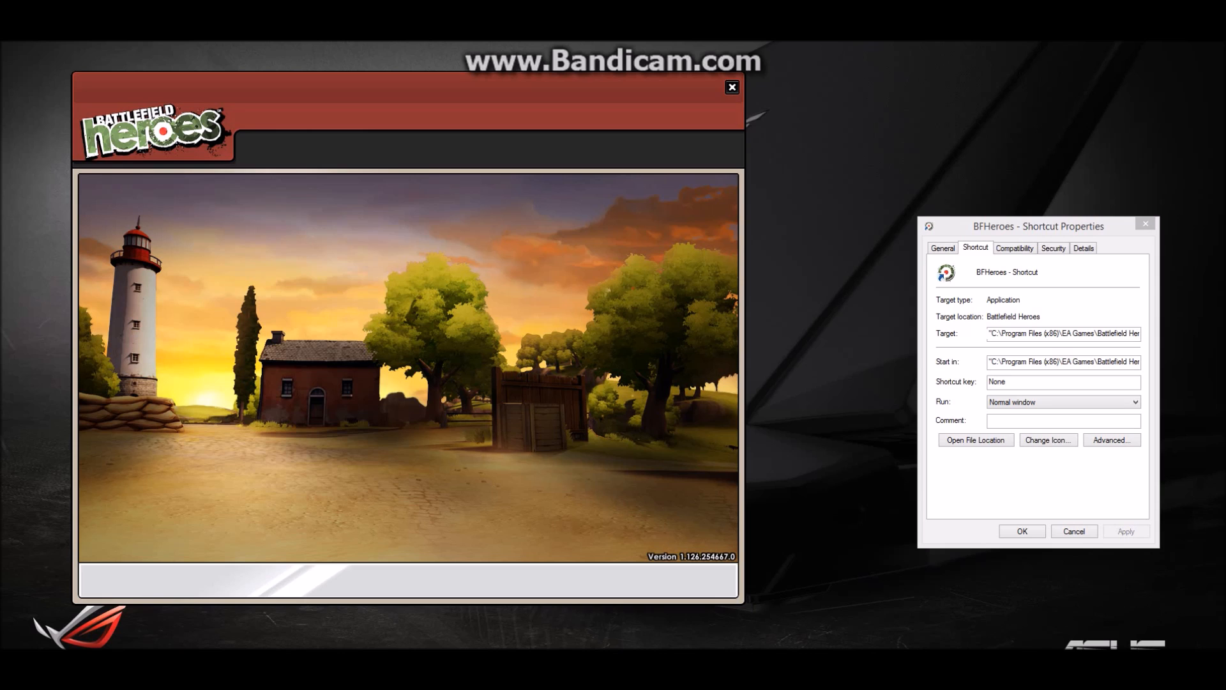
{"action": "left_click", "coordinate": [731, 87]}
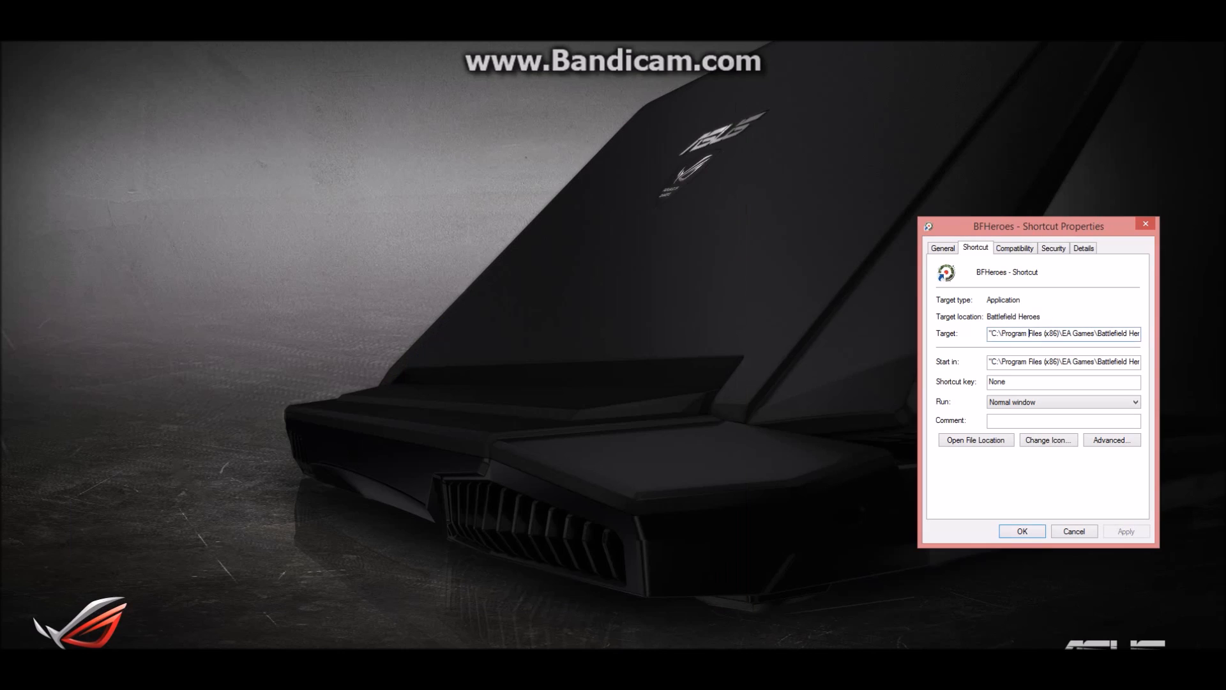